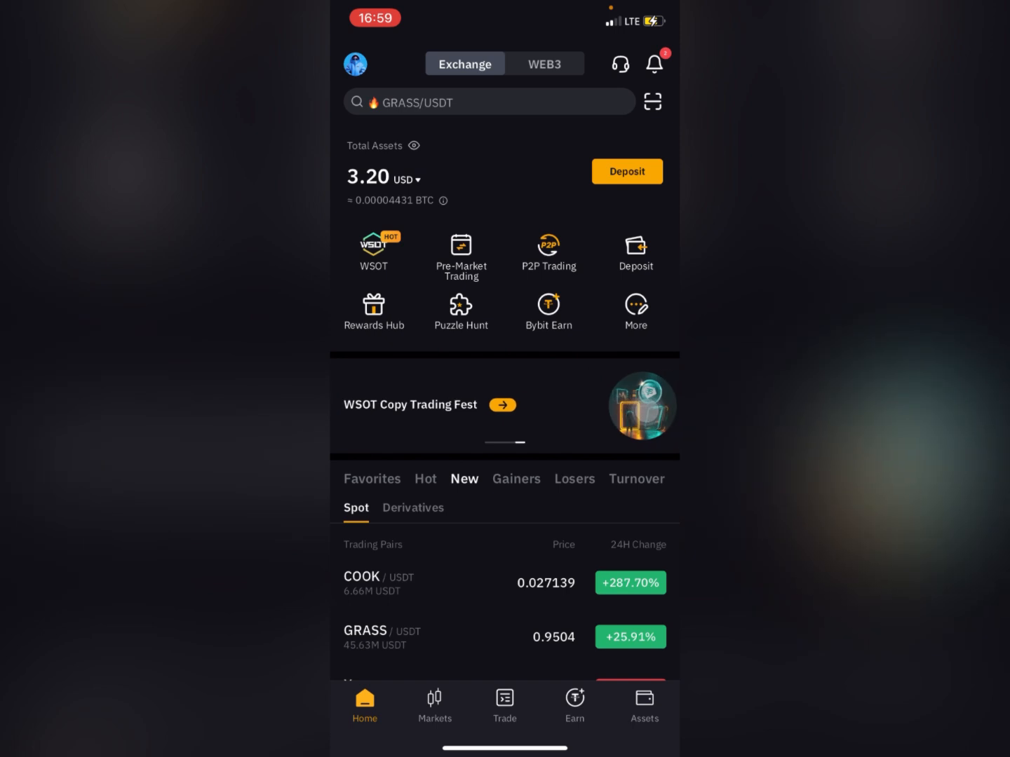
Step: Enter the P2P Trading section from the Bybit home screen
click(488, 102)
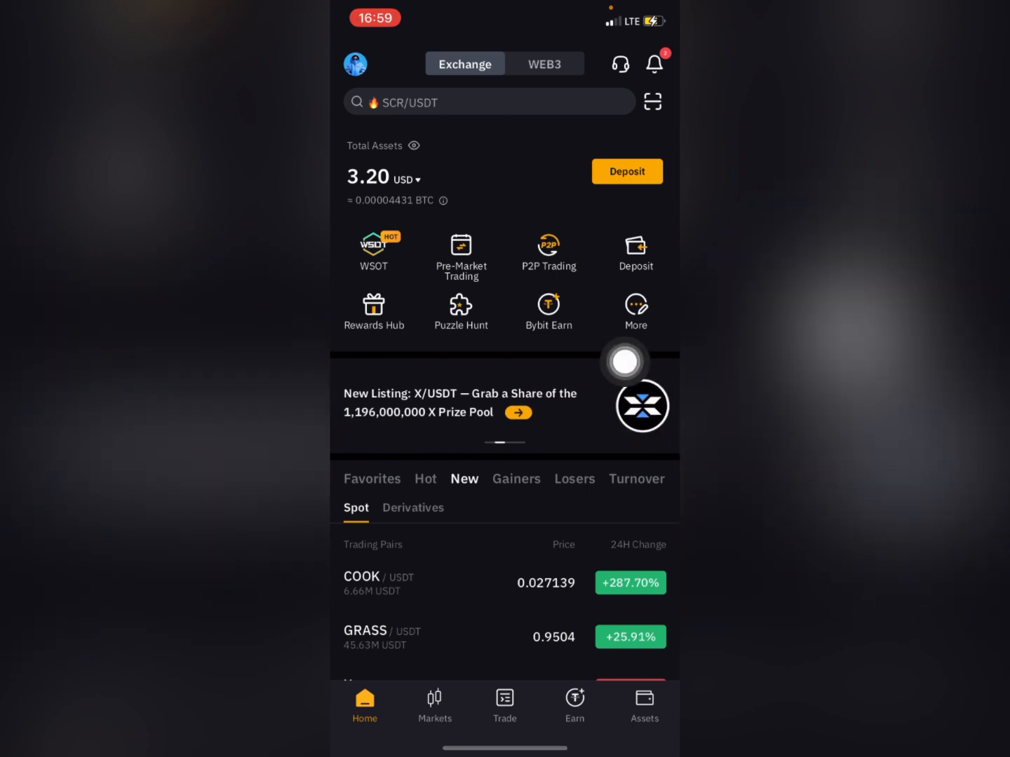
mouse_move(660, 458)
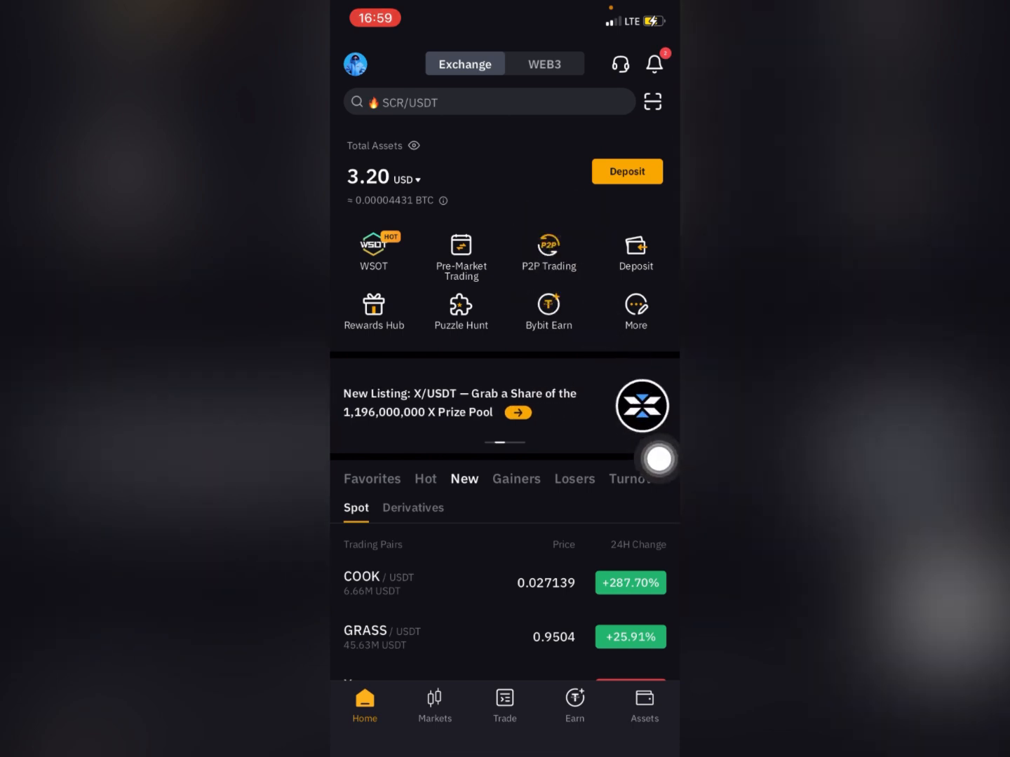
click(549, 252)
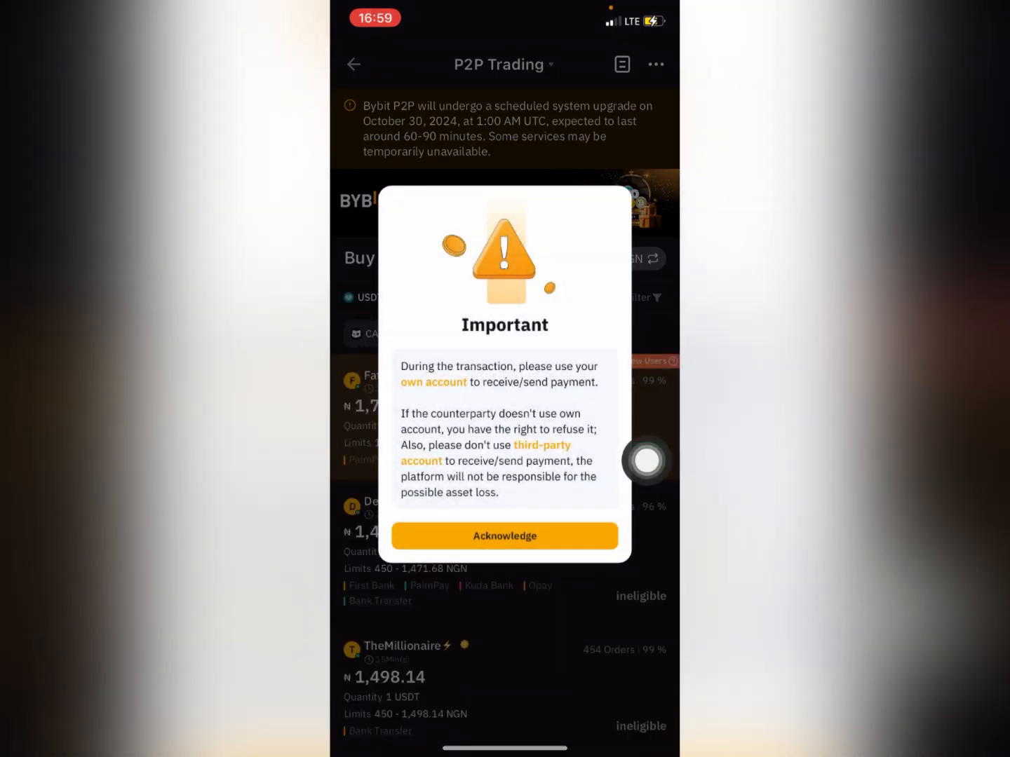
Step: Acknowledge the own-account notice and reach the P2P User Center via the ⋯ menu
click(505, 535)
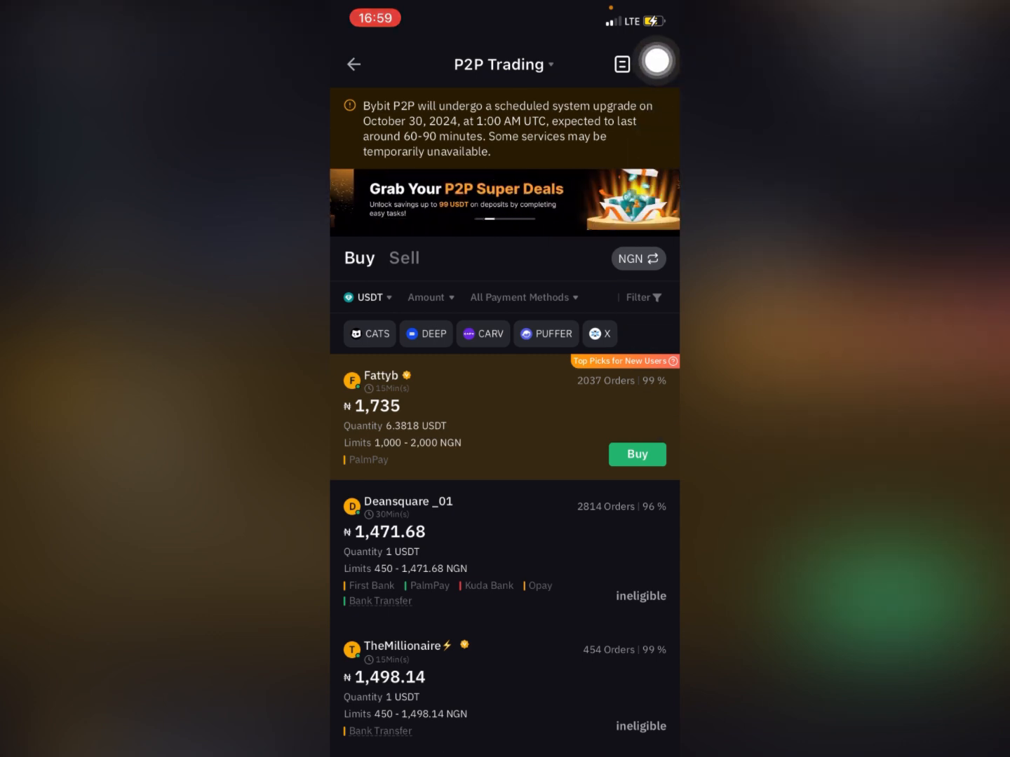
click(657, 65)
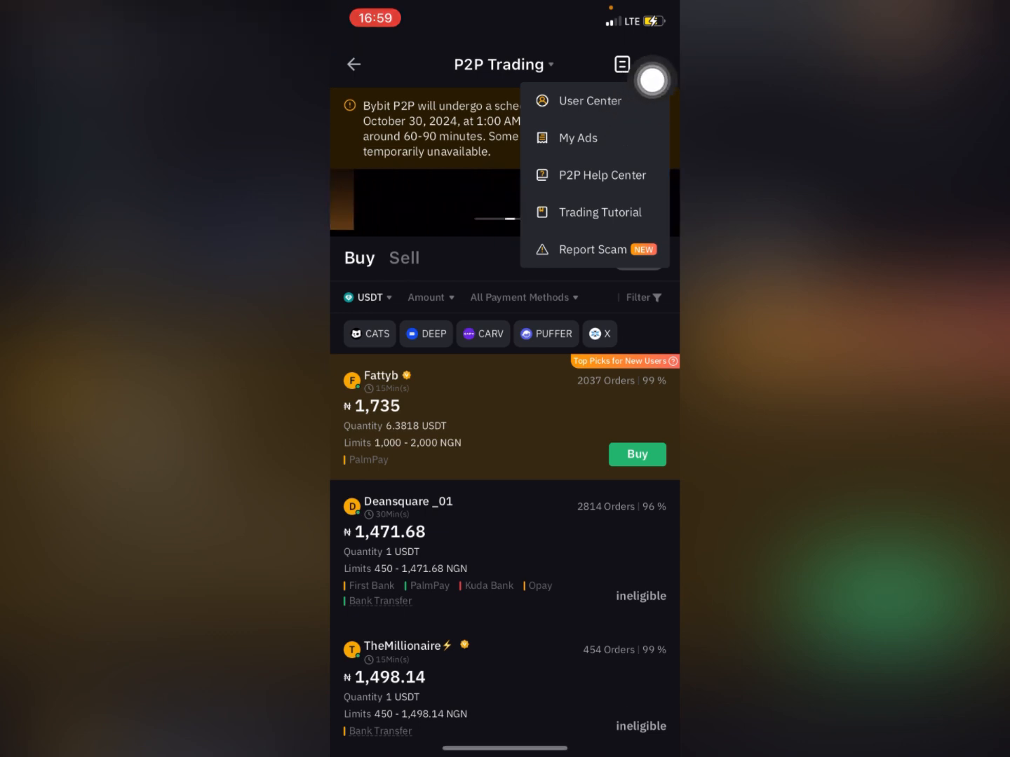
click(589, 101)
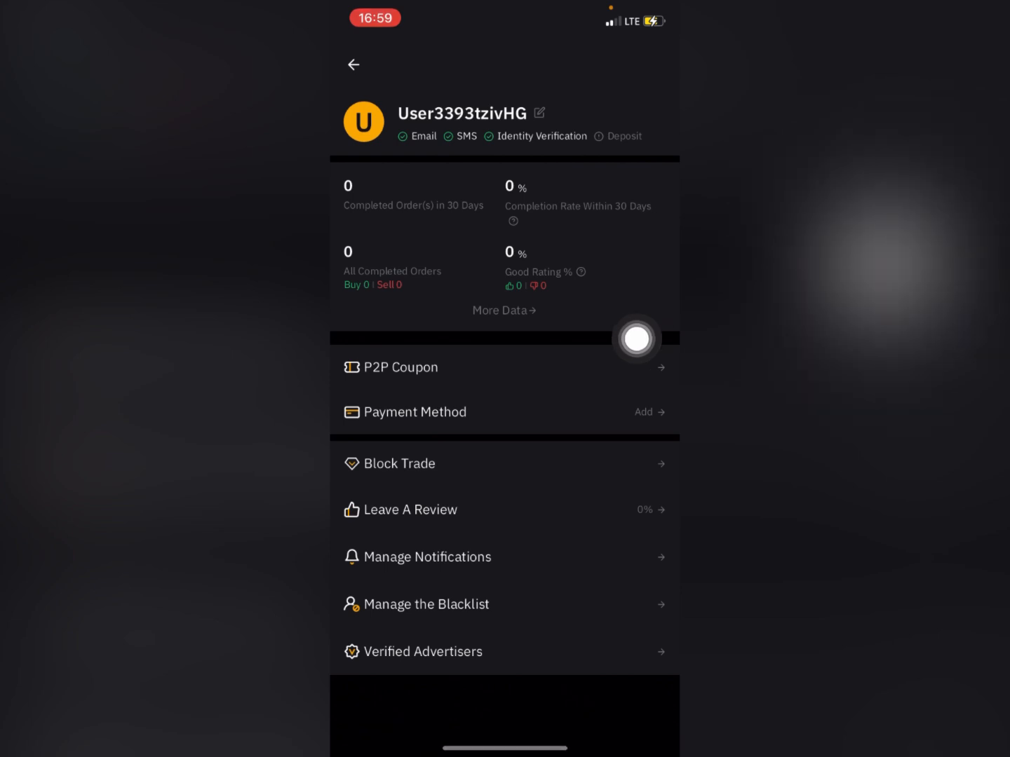
mouse_move(485, 413)
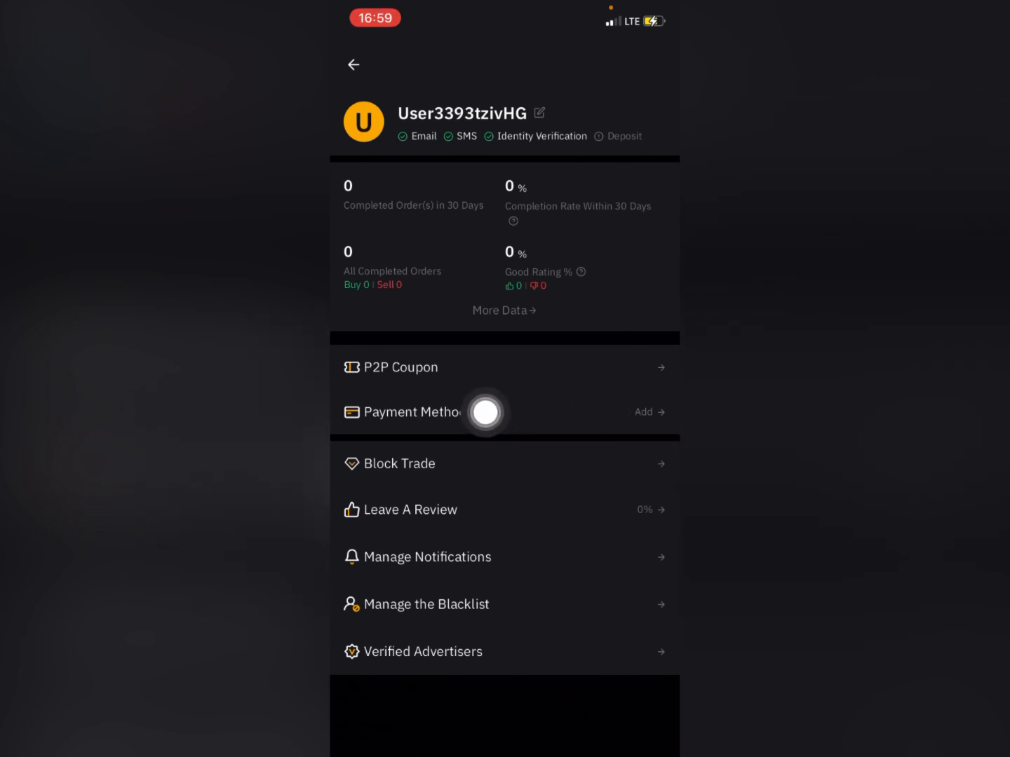
Step: Add a new Bank Transfer payment method and focus the Bank Account Number field
click(412, 412)
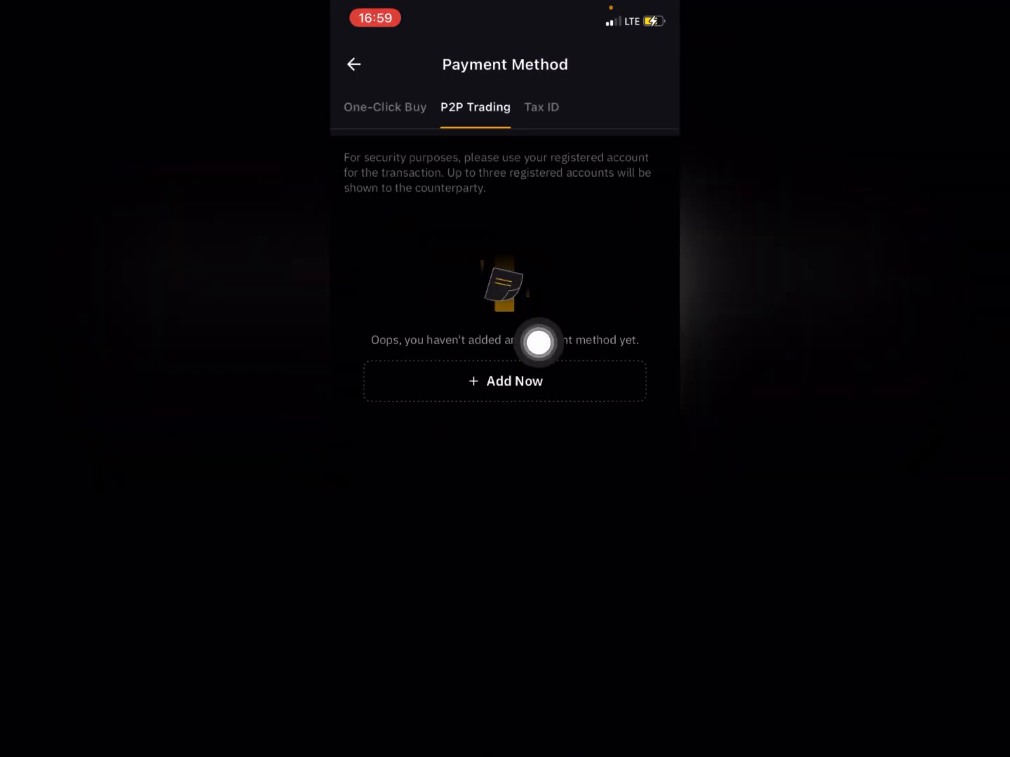
mouse_move(536, 410)
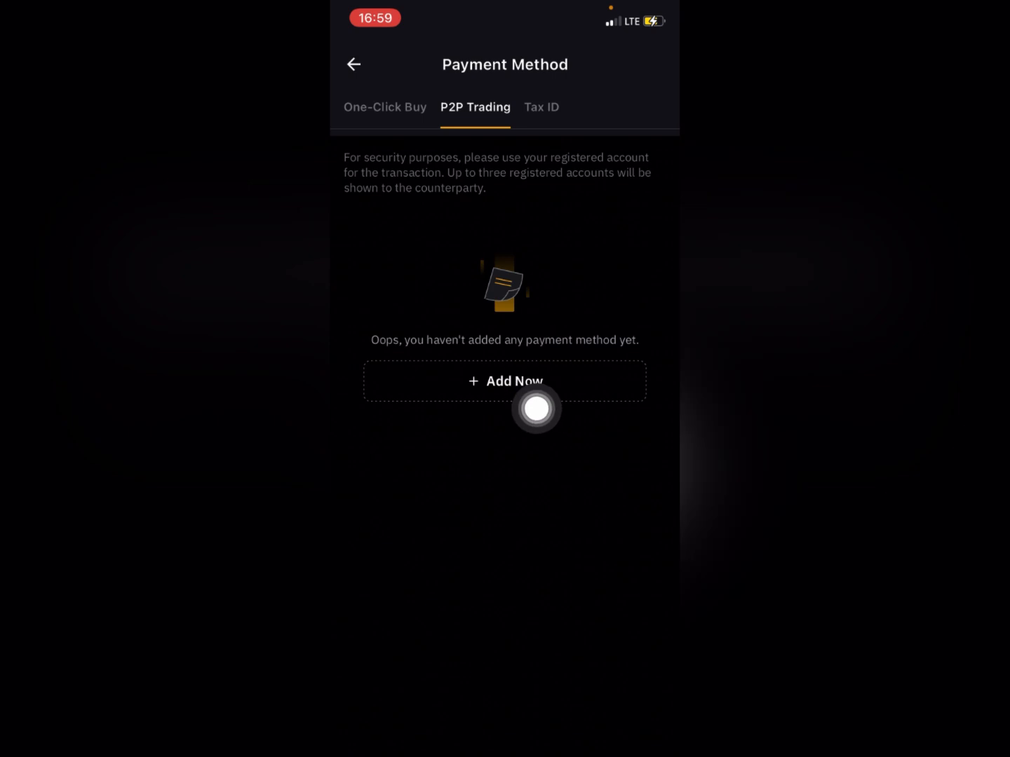
click(505, 381)
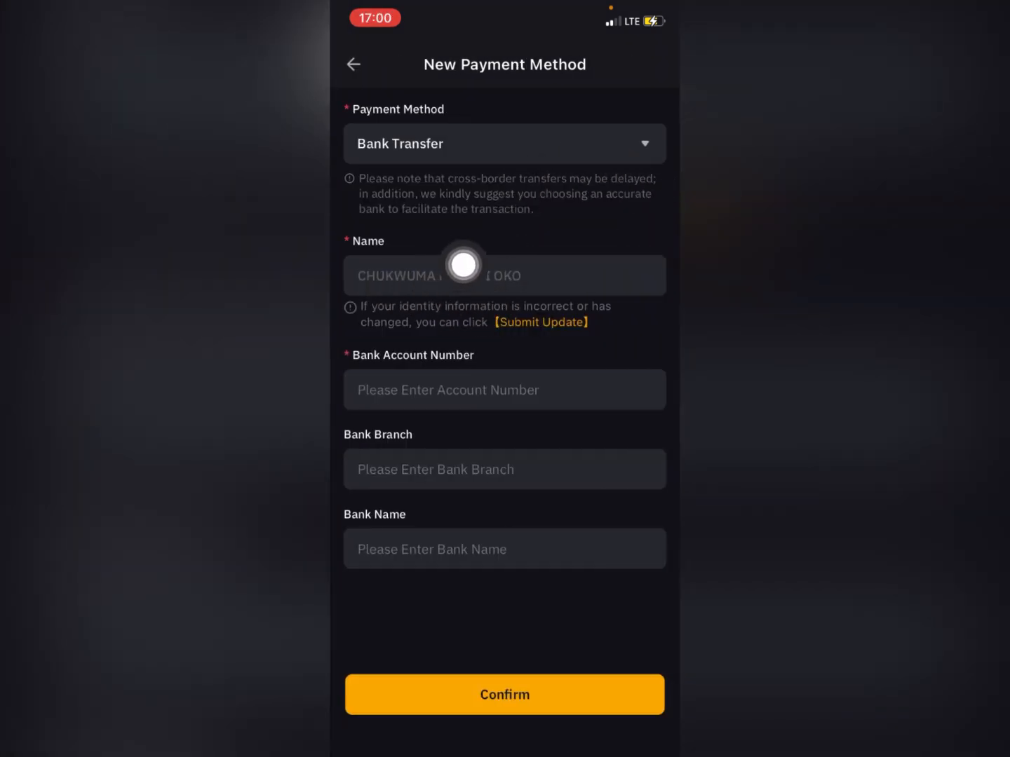
mouse_move(558, 303)
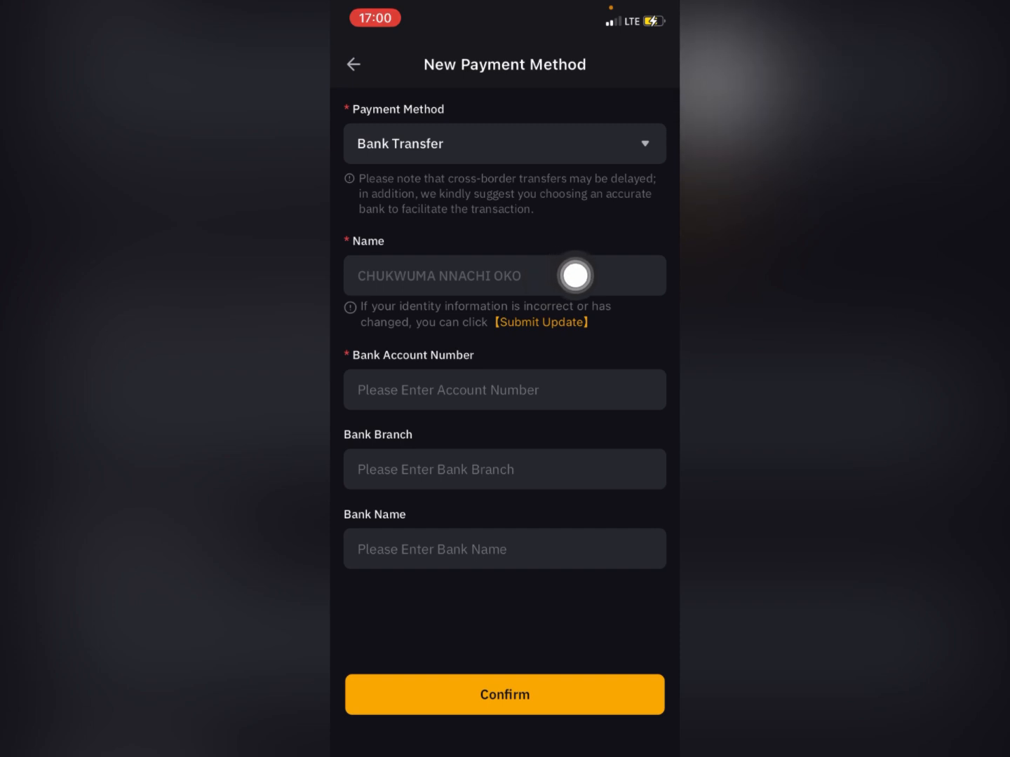
mouse_move(471, 415)
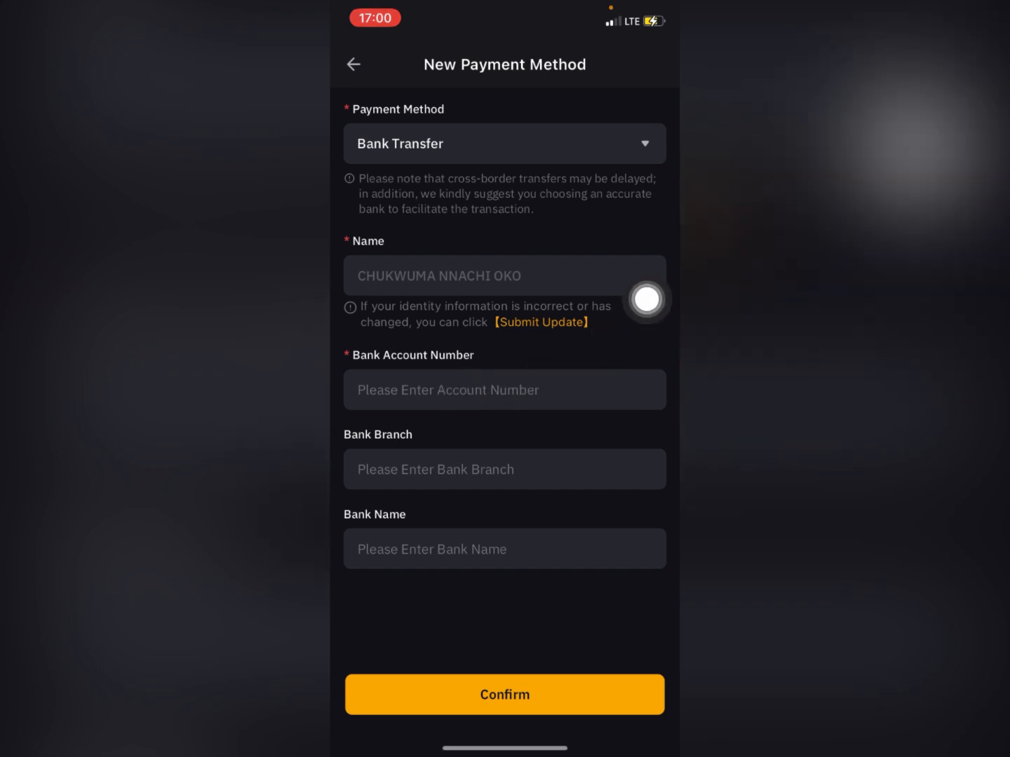
click(505, 390)
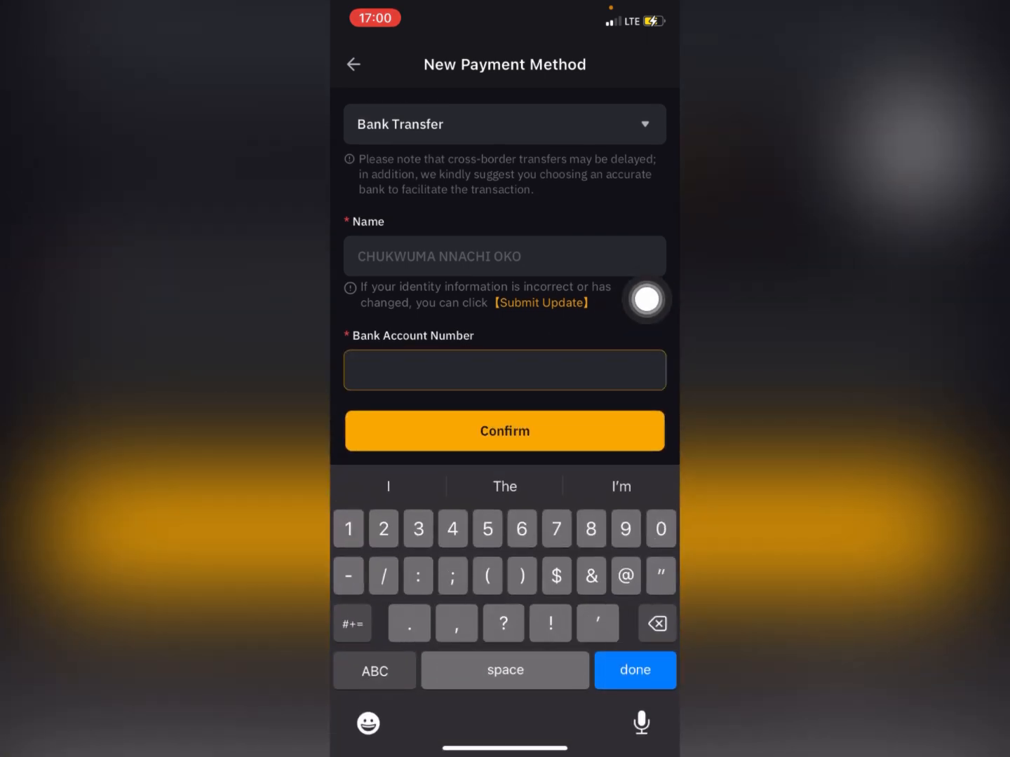
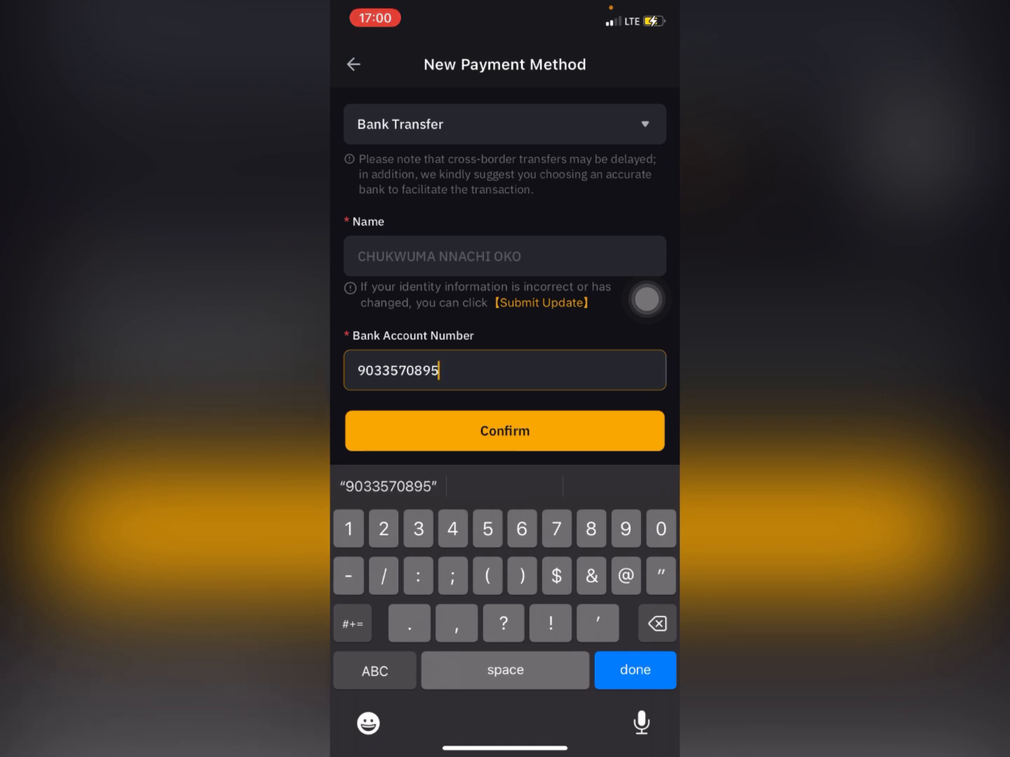
click(634, 671)
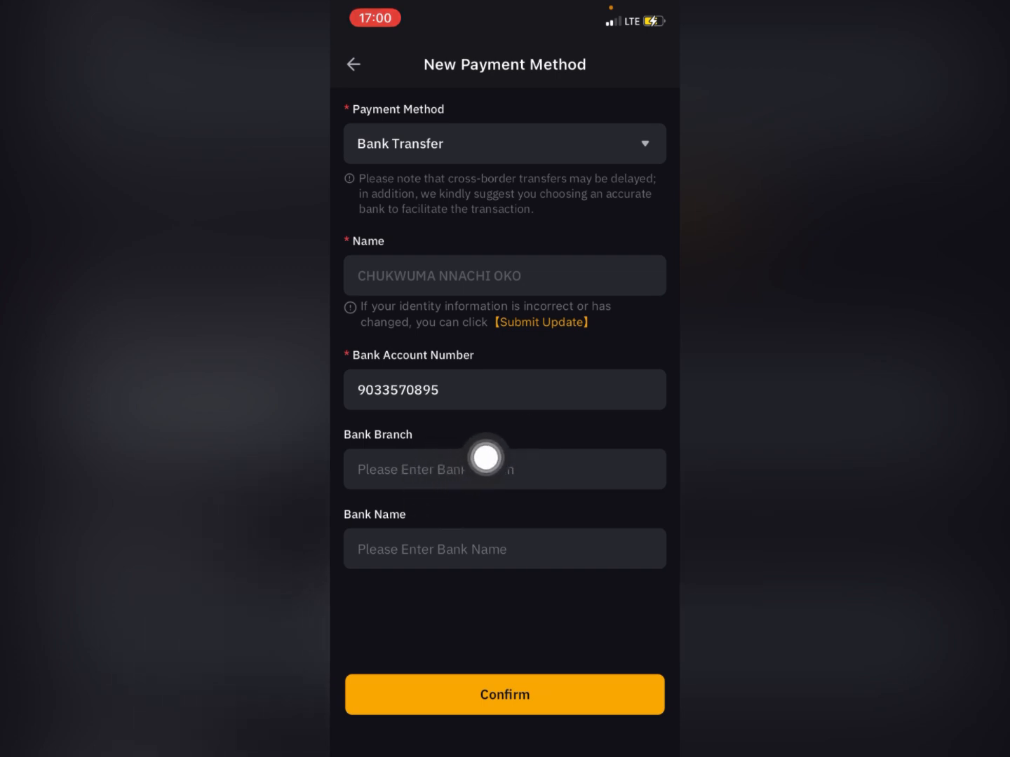
mouse_move(653, 312)
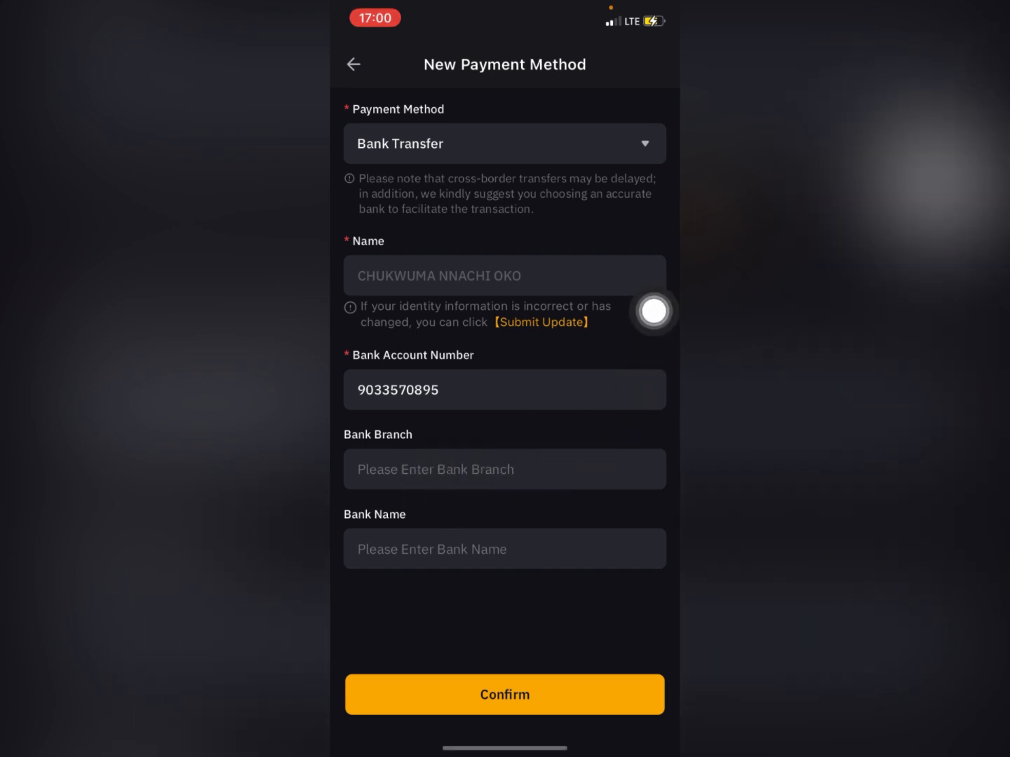
mouse_move(398, 427)
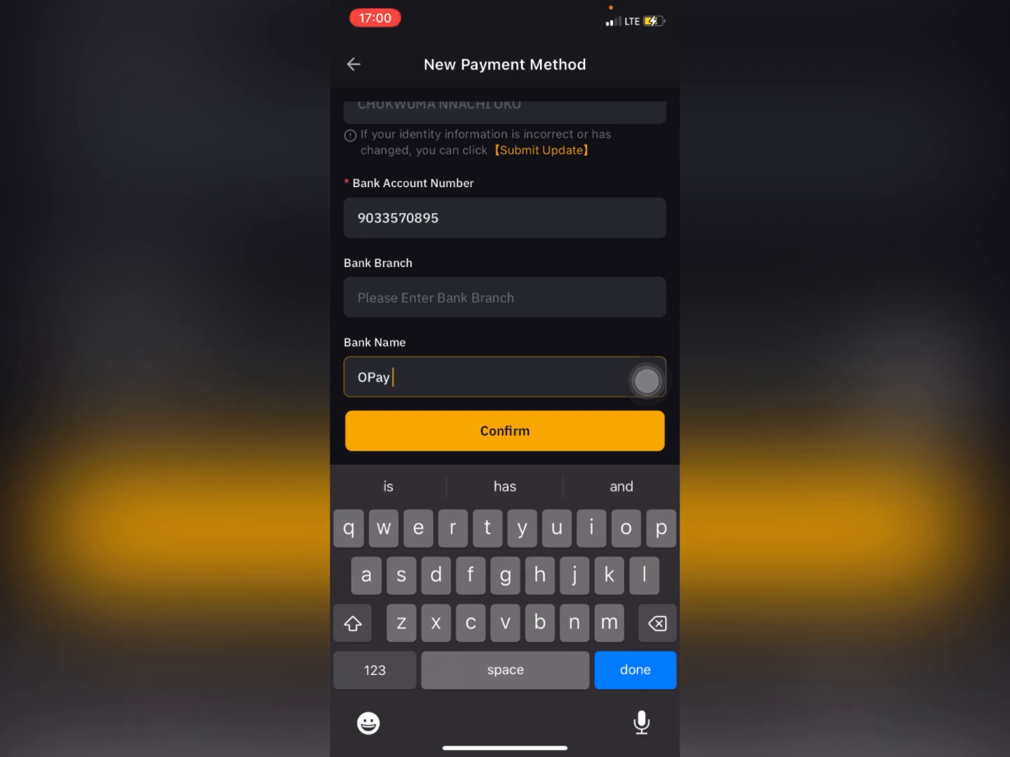
Step: Finish the OPay bank name entry and confirm the bank transfer details
click(634, 671)
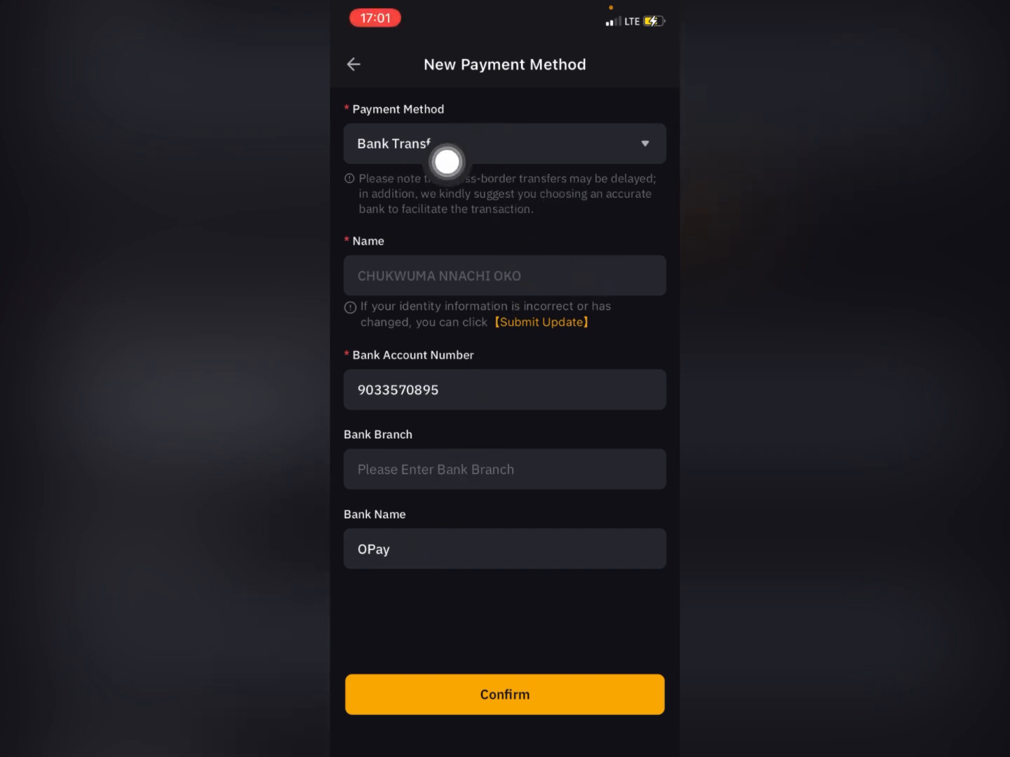
mouse_move(634, 171)
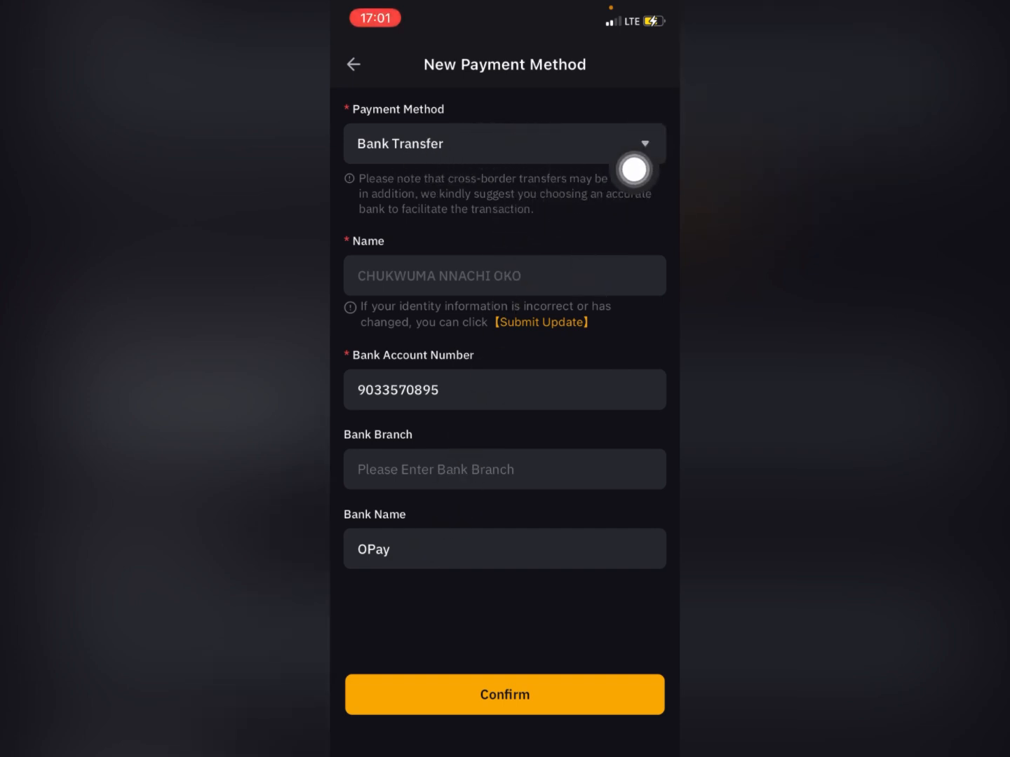
click(505, 143)
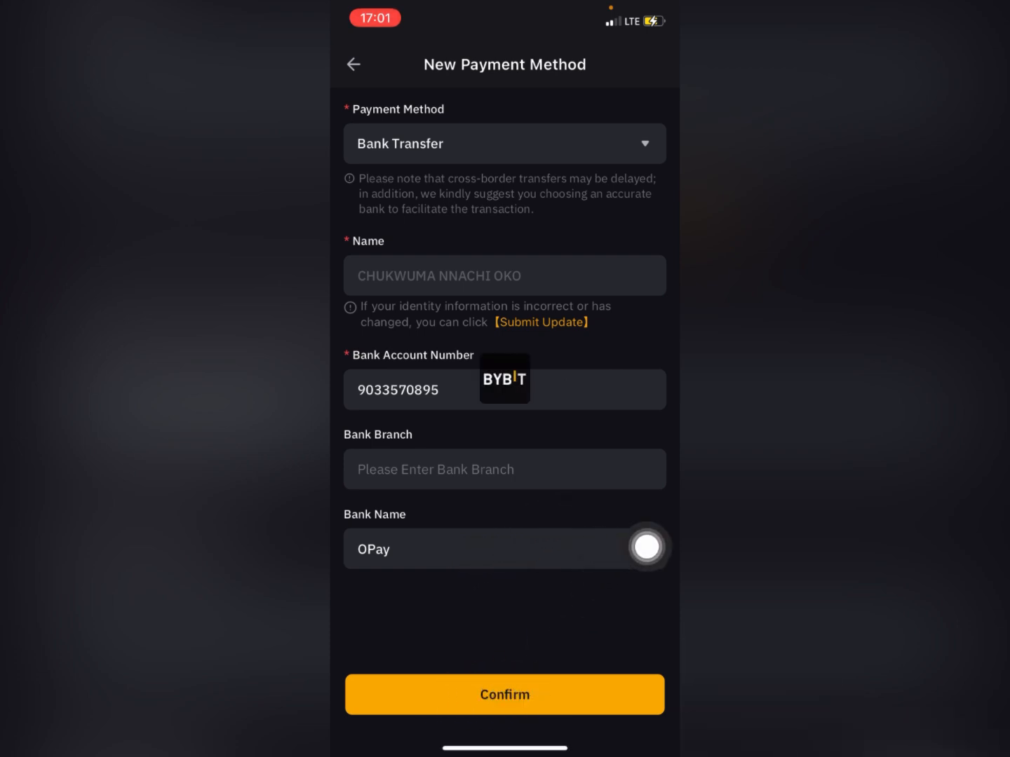
Step: Copy the Bybit code from Google Authenticator and paste it to pass the security check
click(505, 695)
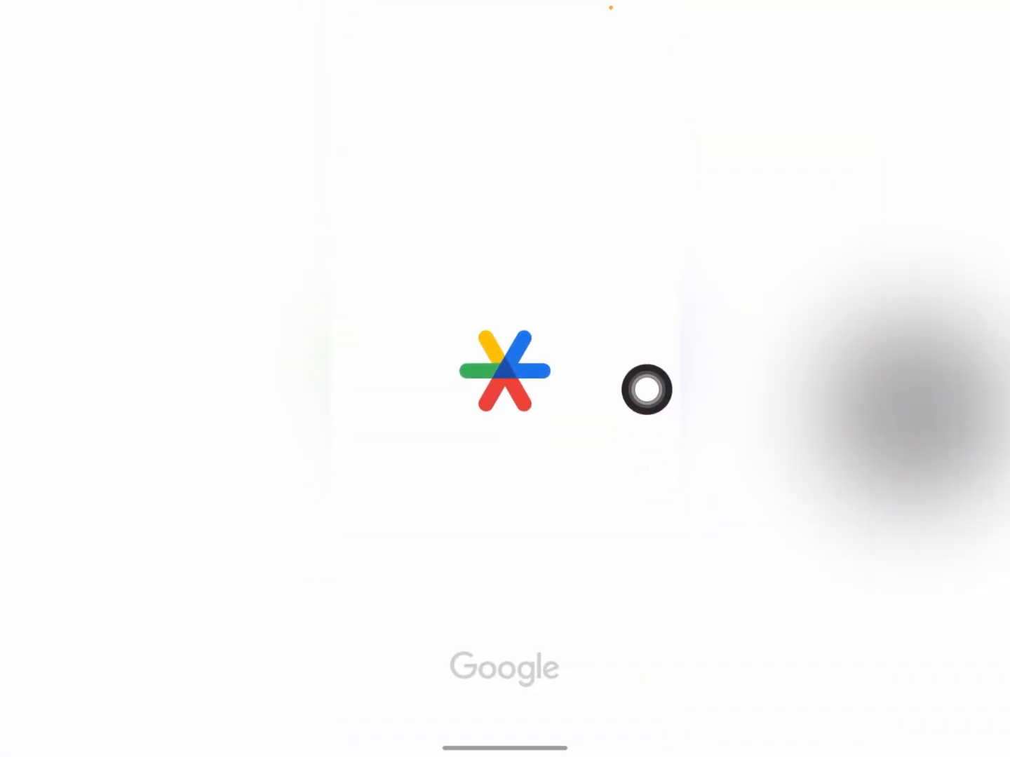
click(505, 371)
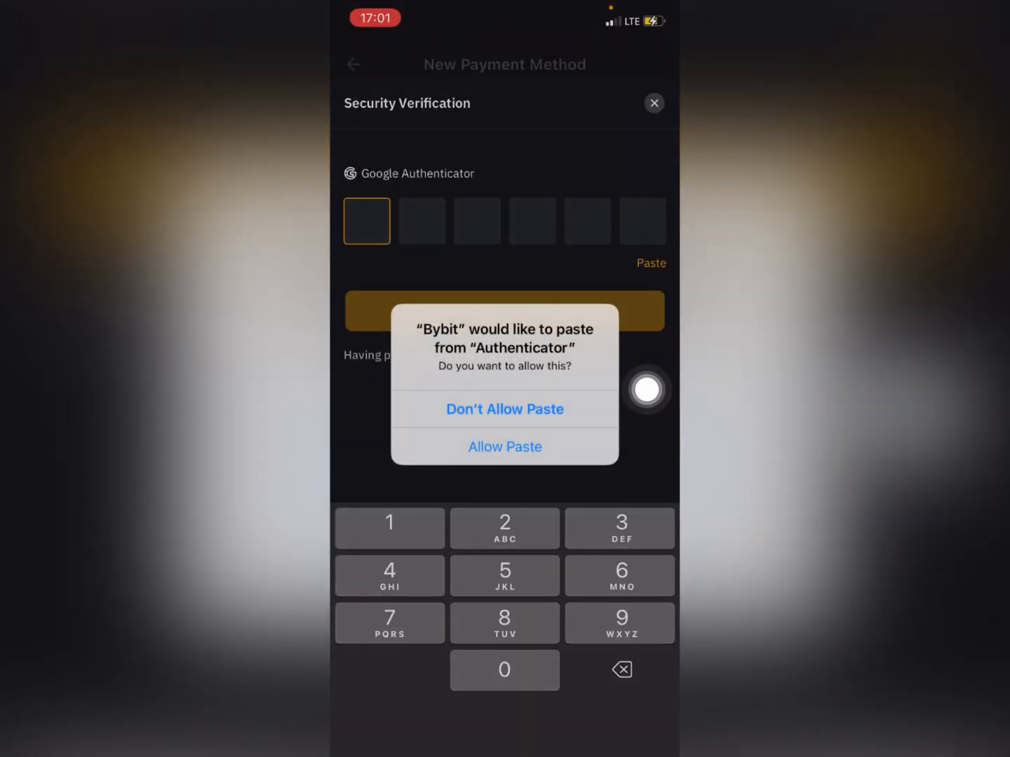
click(505, 446)
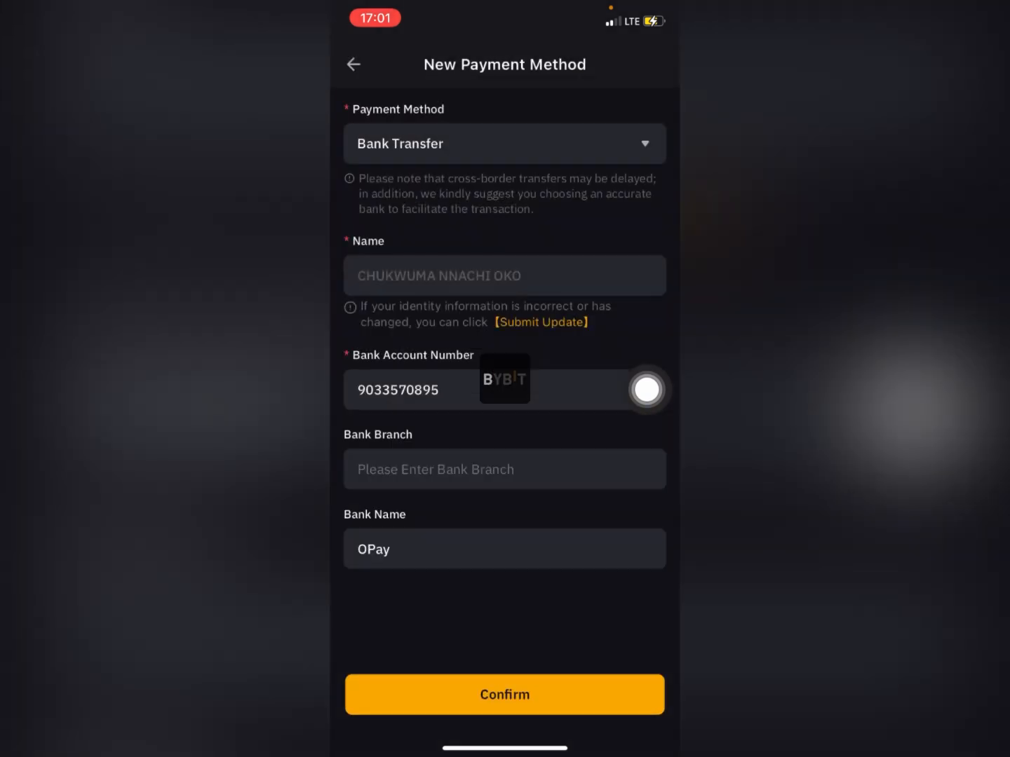
click(505, 694)
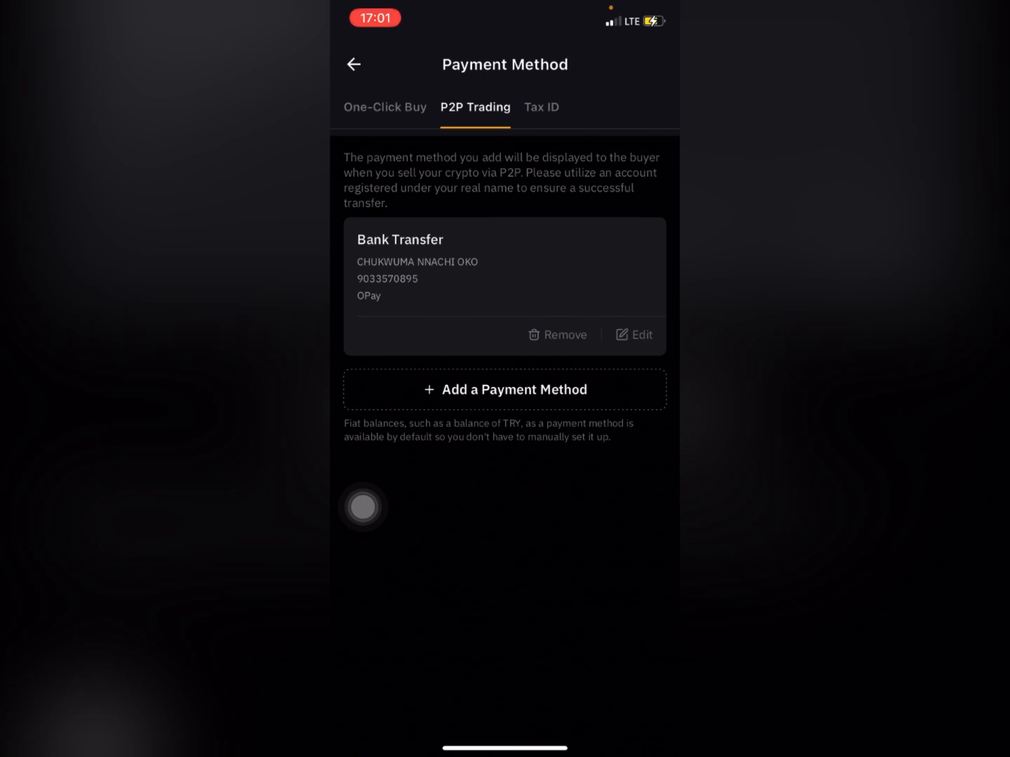
Step: Back out from the saved Payment Method page to the Bybit home screen
click(354, 65)
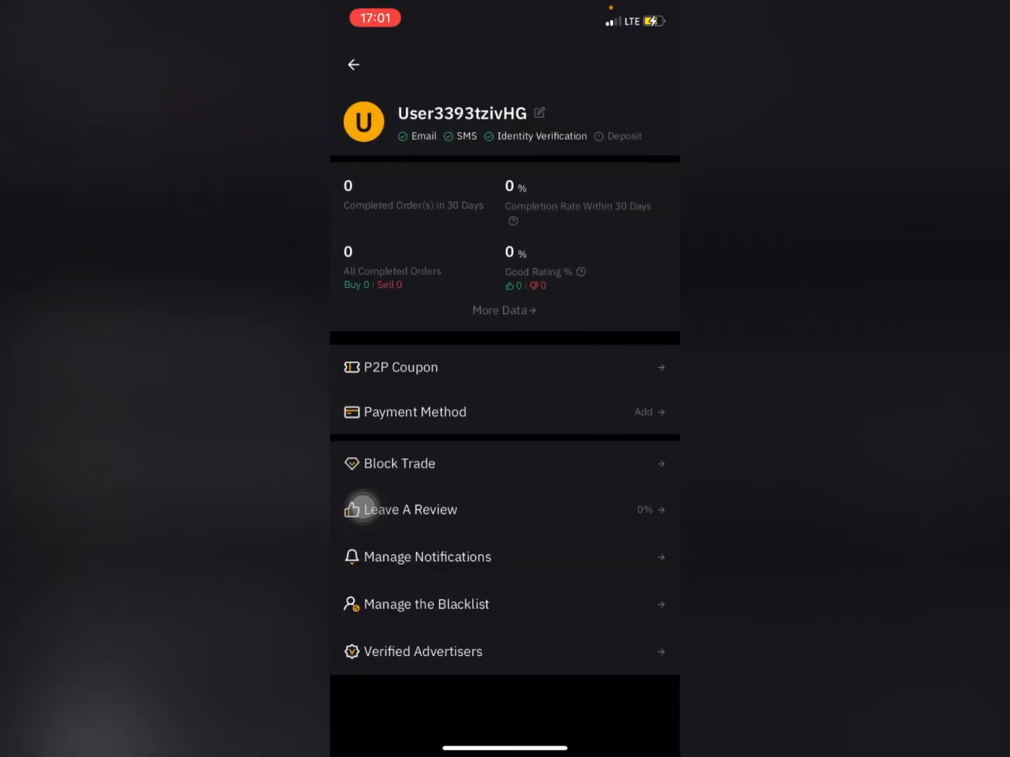
click(353, 64)
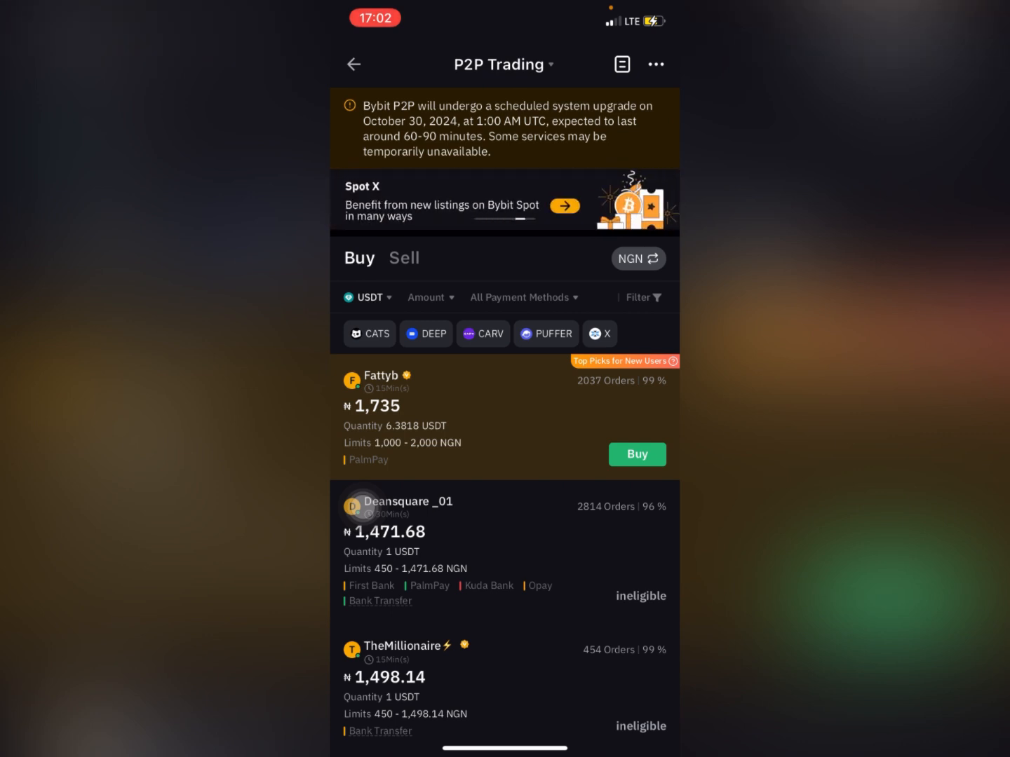
click(354, 65)
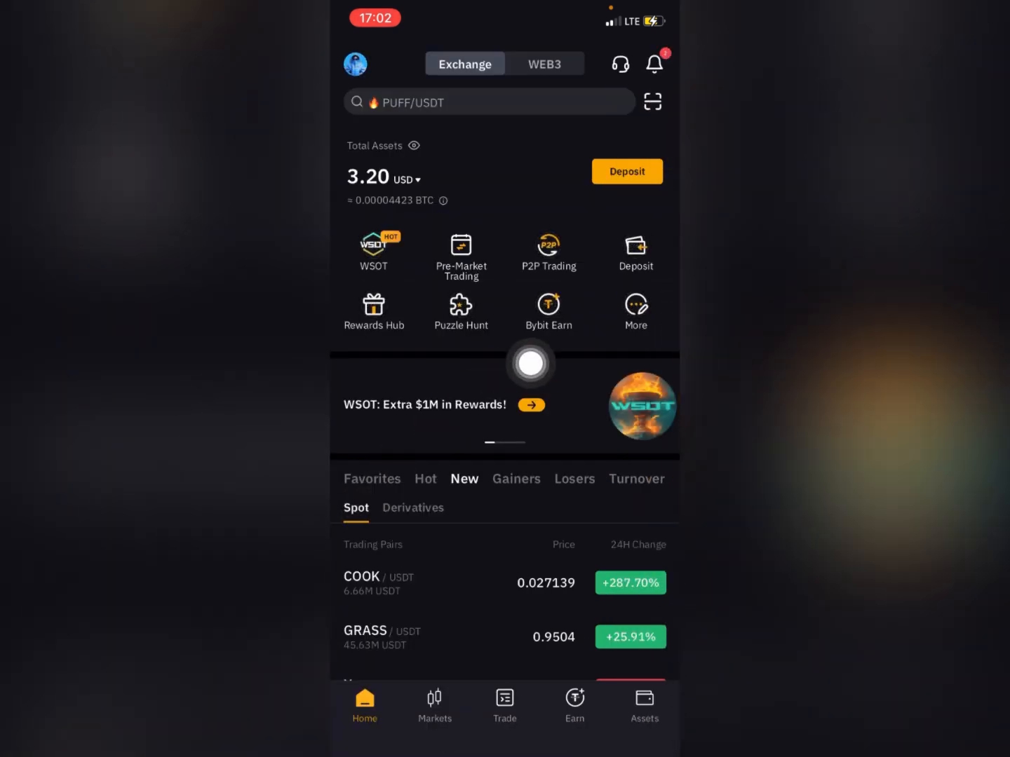